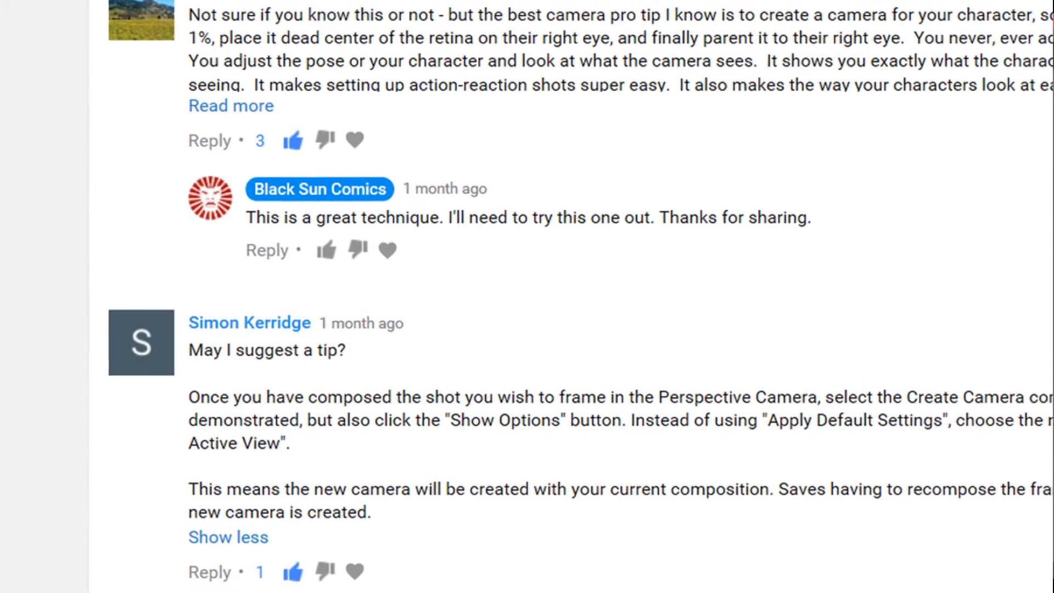
Select the Genesis figure's neck and pose it to turn the head.
{"action": "scroll", "scroll_direction": "down", "scroll_amount": 3}
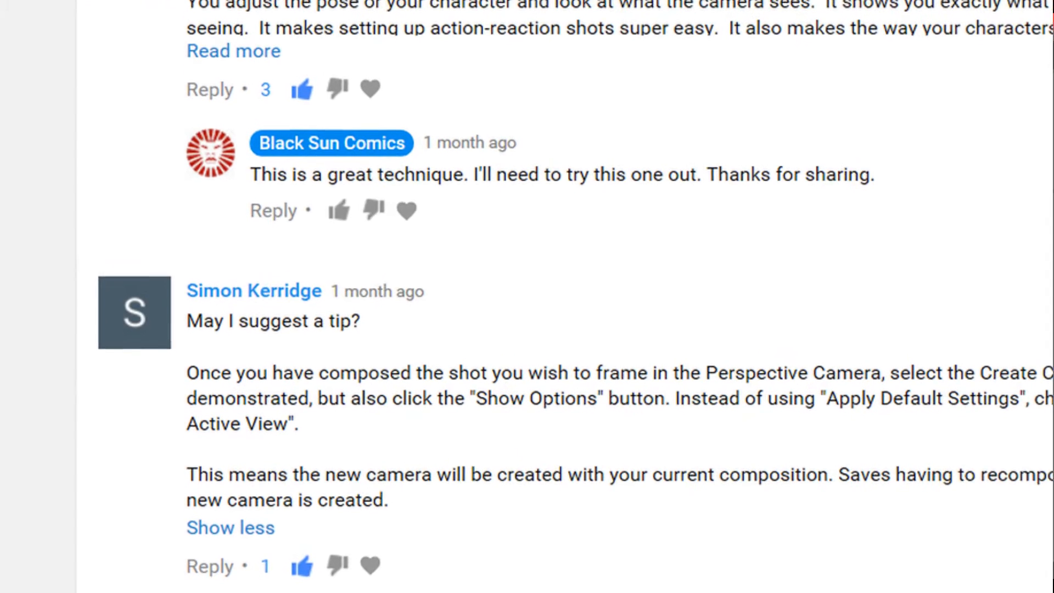
{"action": "scroll", "scroll_direction": "up", "scroll_amount": 3}
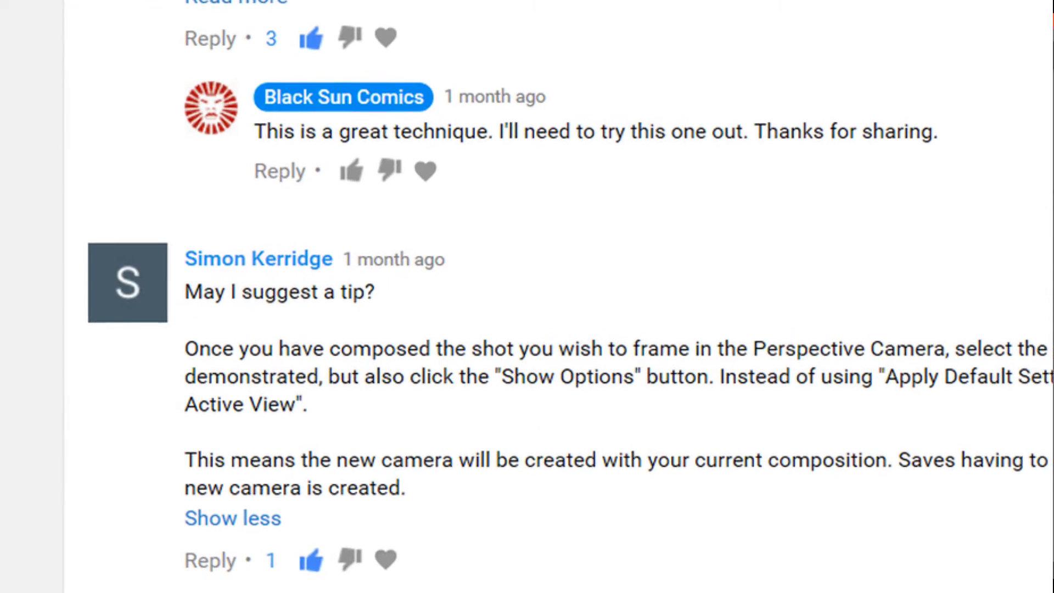
{"action": "scroll", "scroll_direction": "down", "scroll_amount": 3}
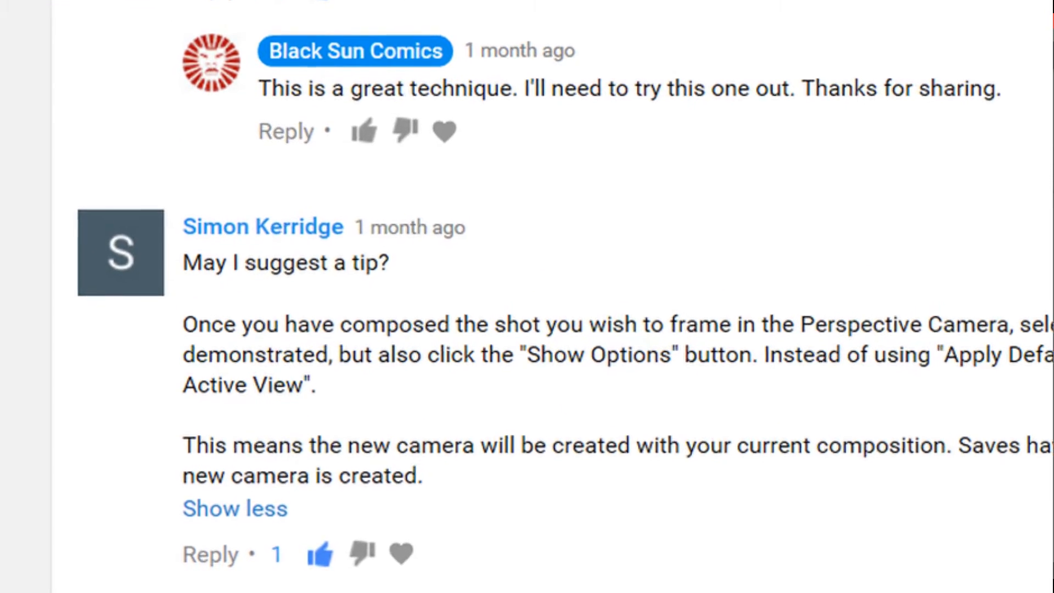
{"action": "scroll", "scroll_direction": "down", "scroll_amount": 3}
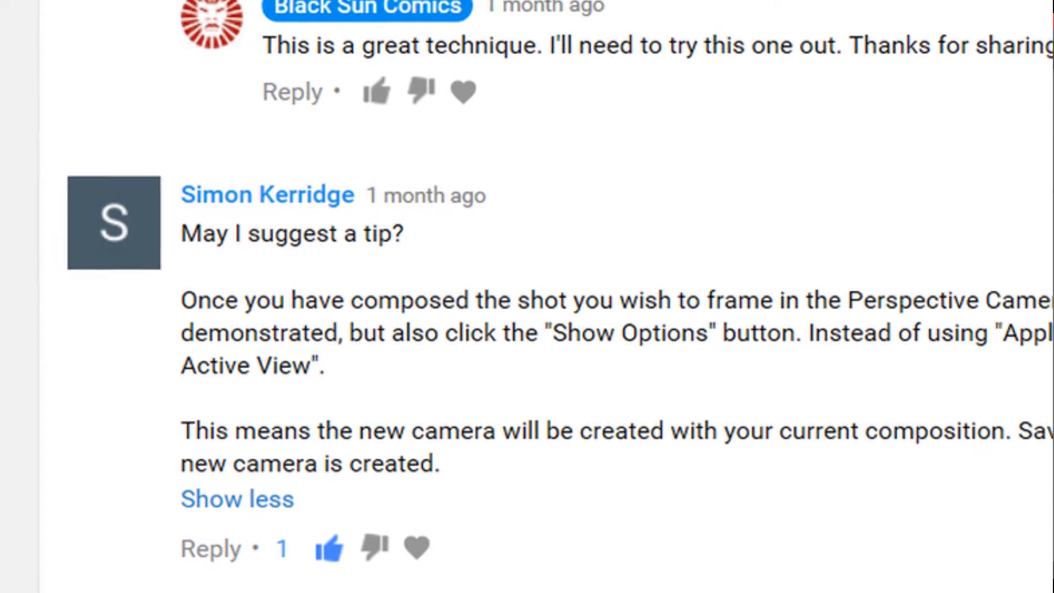
{"action": "scroll", "scroll_direction": "down", "scroll_amount": 3}
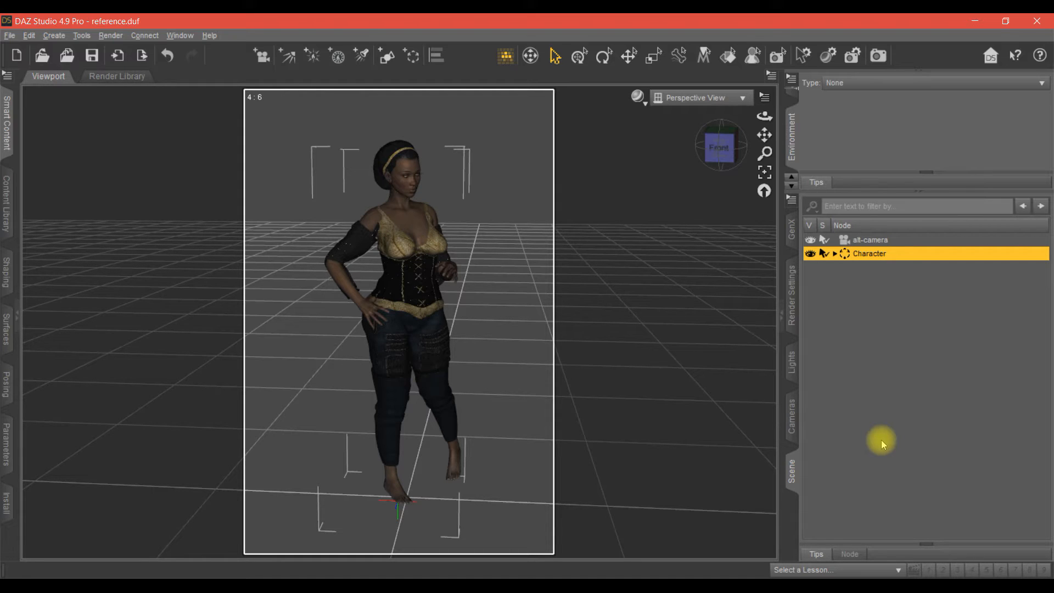
{"action": "mouse_move", "coordinate": [622, 359]}
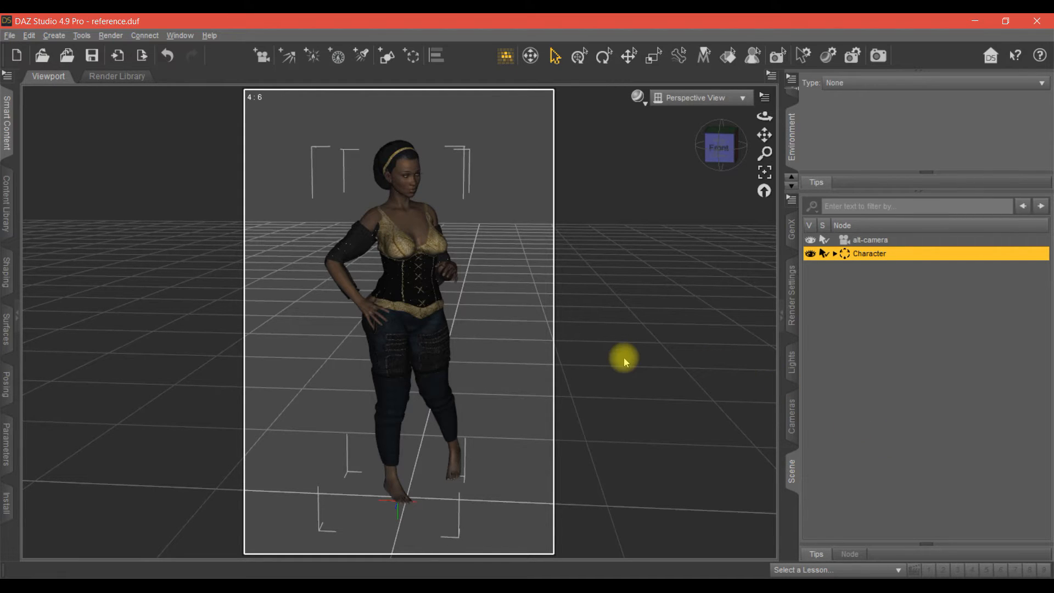
{"action": "mouse_move", "coordinate": [443, 320]}
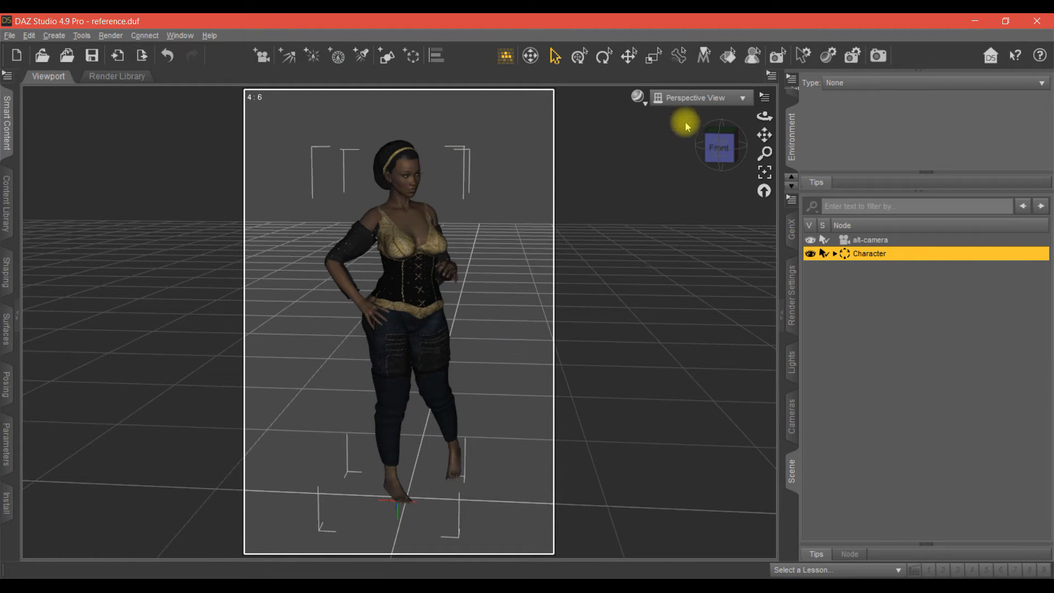
{"action": "mouse_move", "coordinate": [706, 89]}
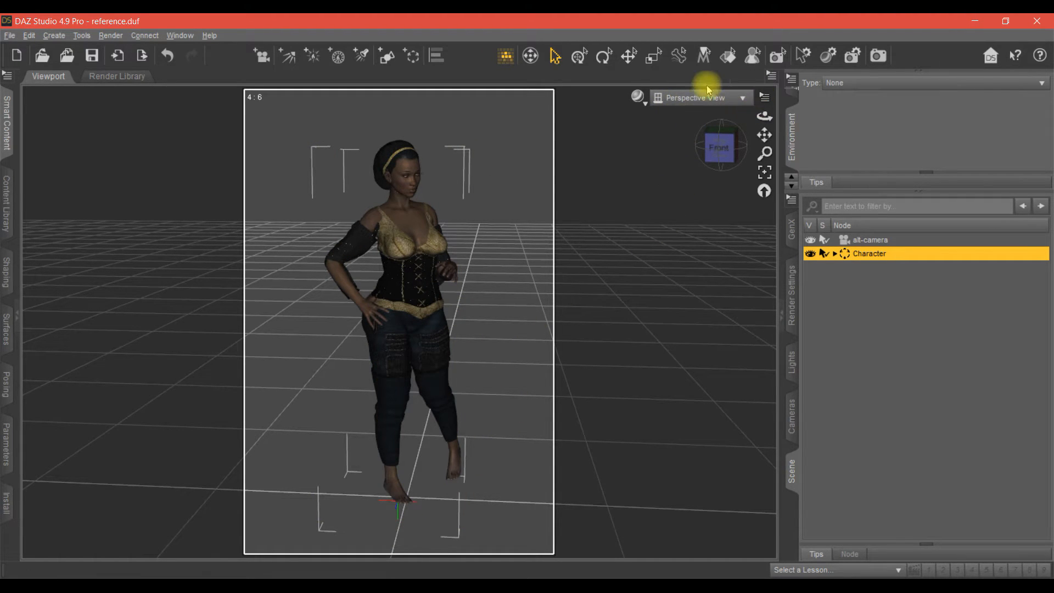
{"action": "mouse_move", "coordinate": [632, 90]}
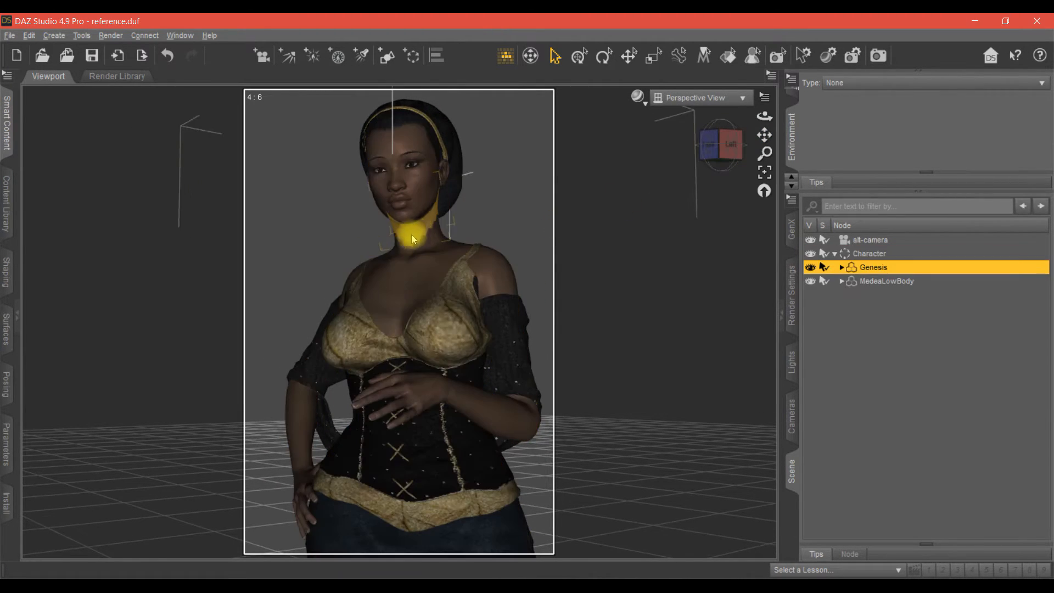
{"action": "left_click", "coordinate": [6, 446]}
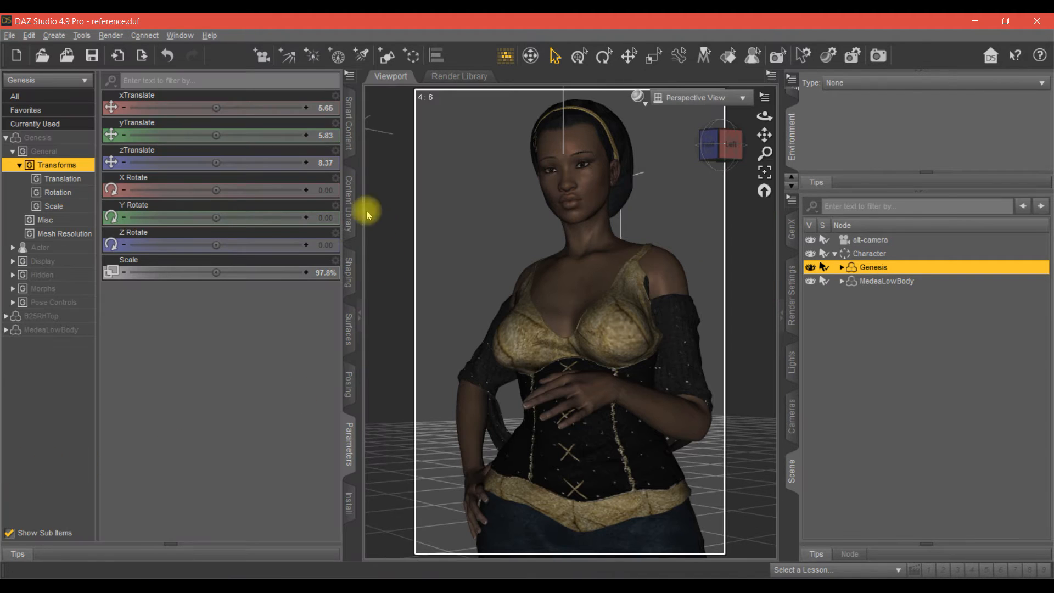
{"action": "mouse_move", "coordinate": [312, 227]}
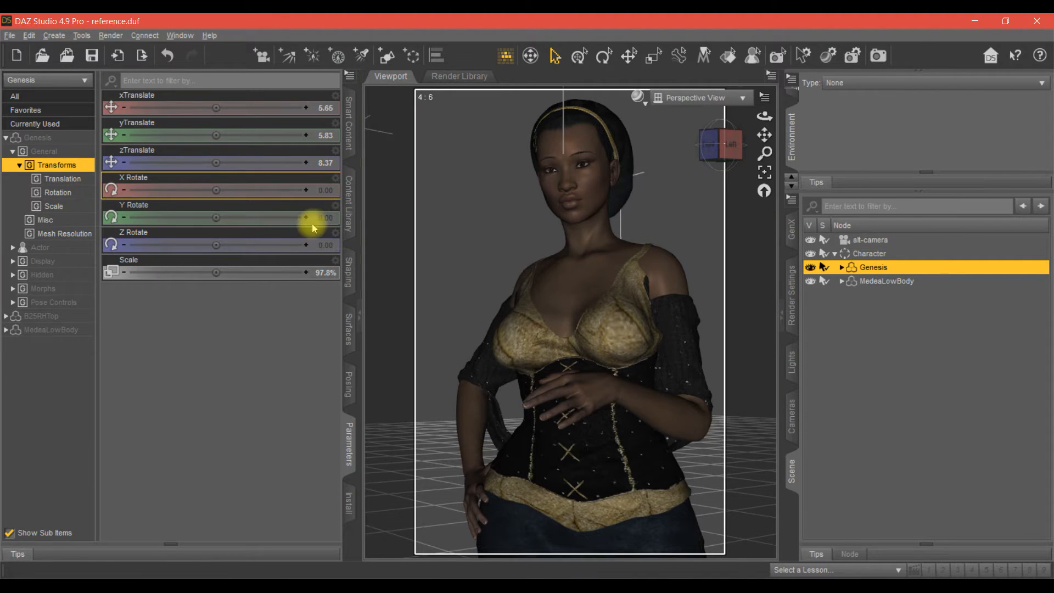
{"action": "left_click", "coordinate": [899, 349]}
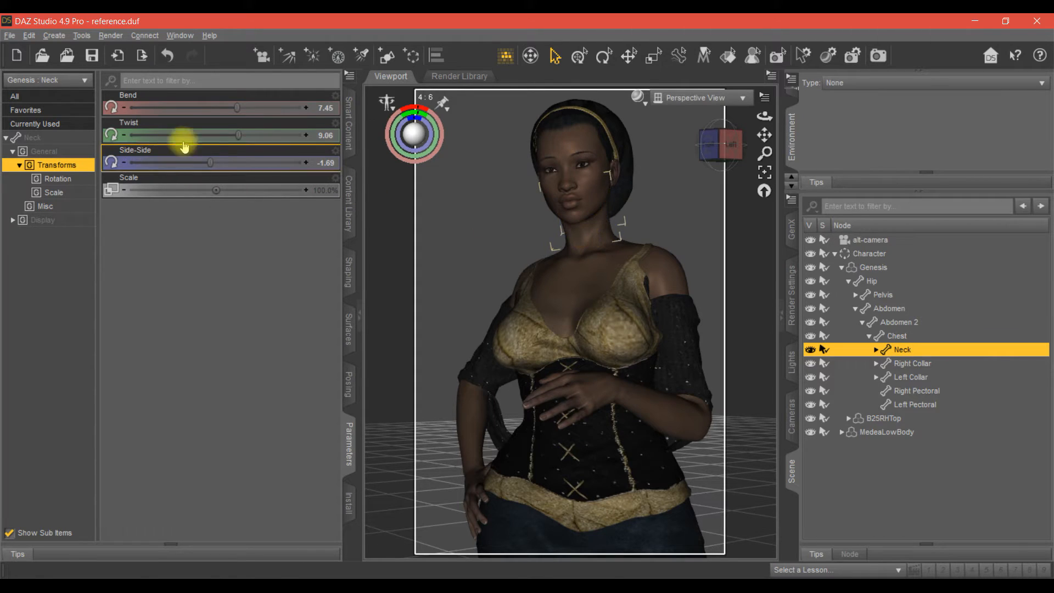
{"action": "left_click_drag", "start_coordinate": [239, 135], "coordinate": [265, 135]}
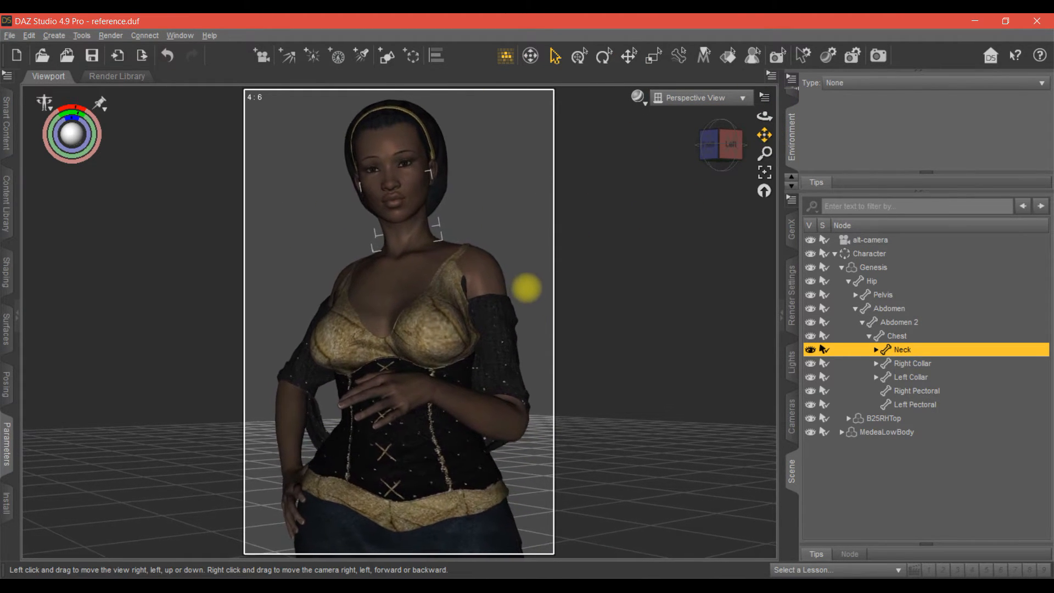
{"action": "mouse_move", "coordinate": [763, 133]}
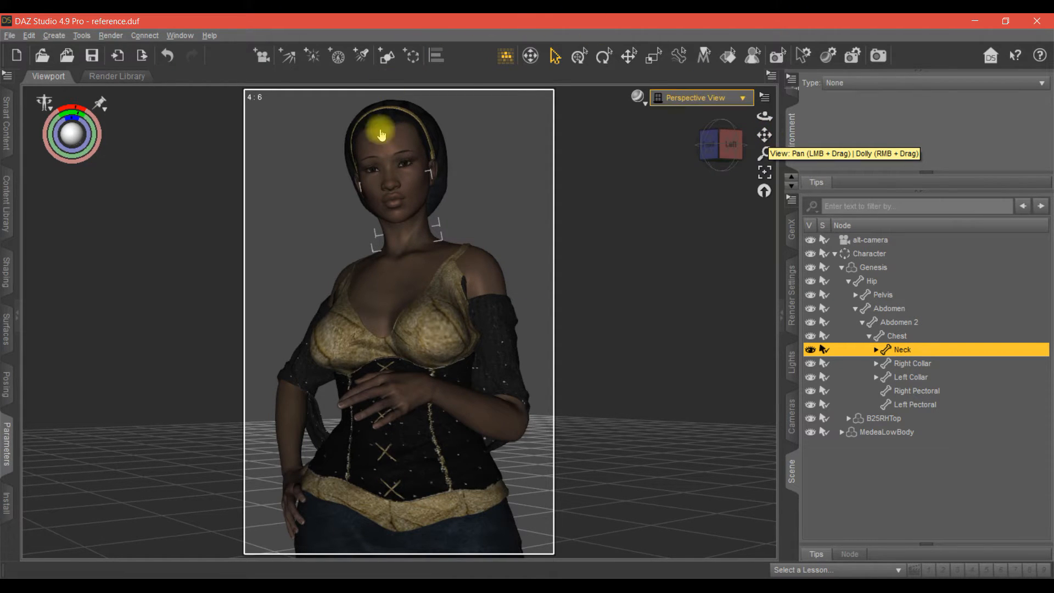
{"action": "mouse_move", "coordinate": [505, 220]}
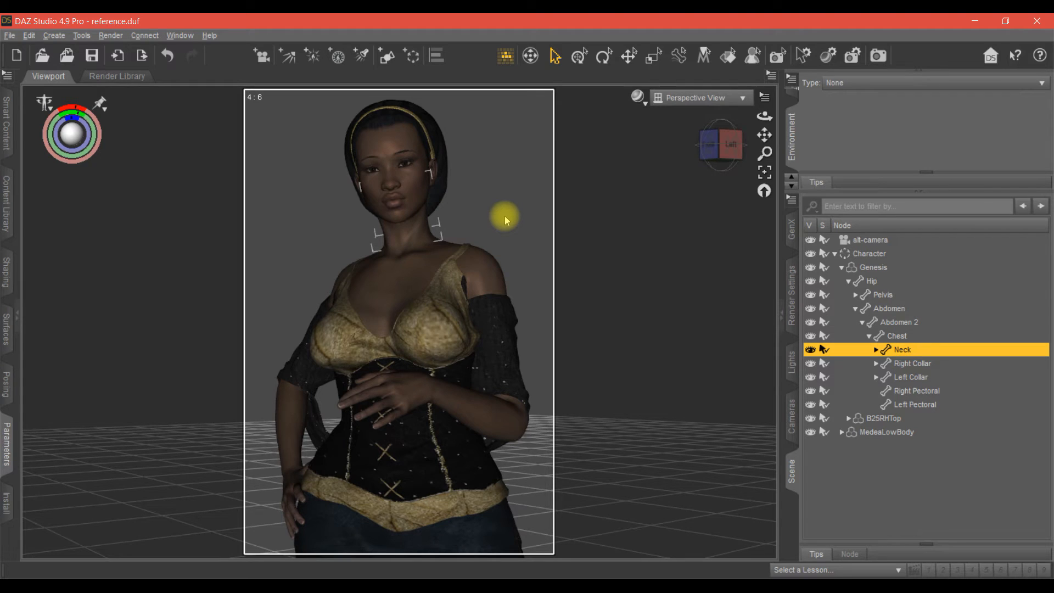
{"action": "mouse_move", "coordinate": [677, 136]}
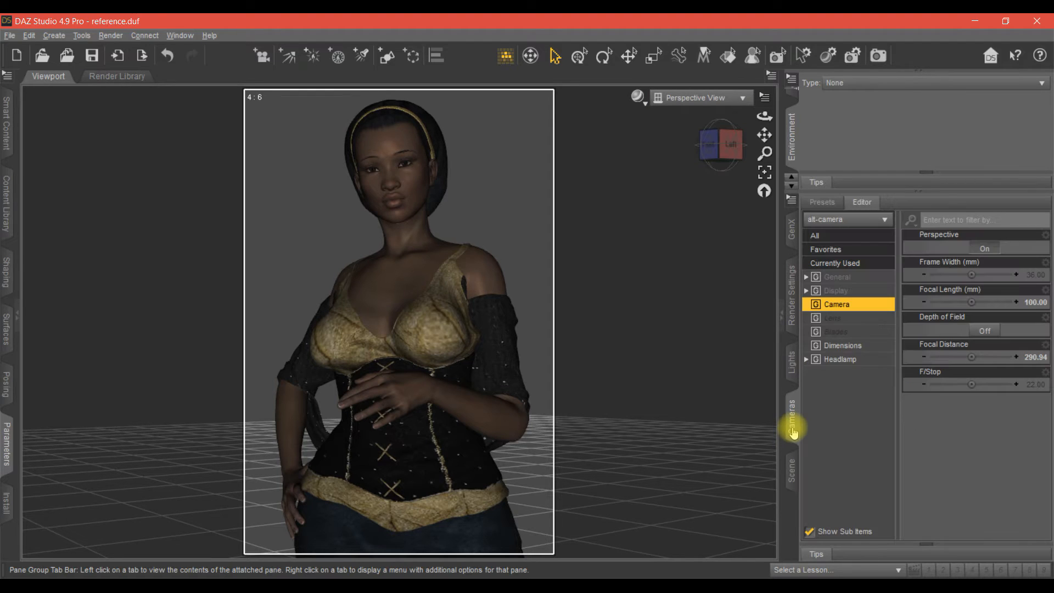
{"action": "mouse_move", "coordinate": [841, 362]}
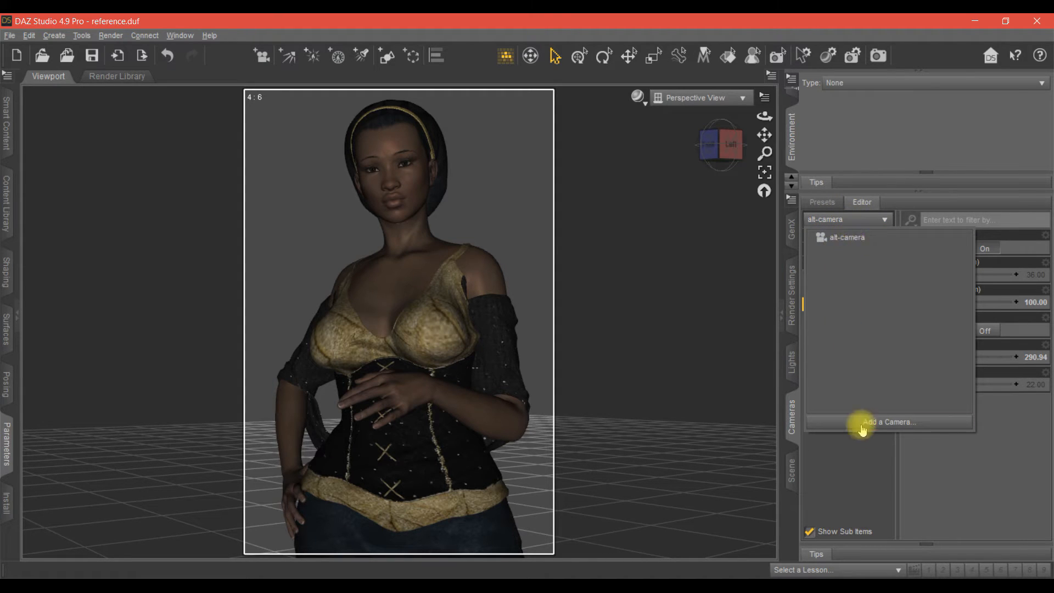
{"action": "mouse_move", "coordinate": [888, 422]}
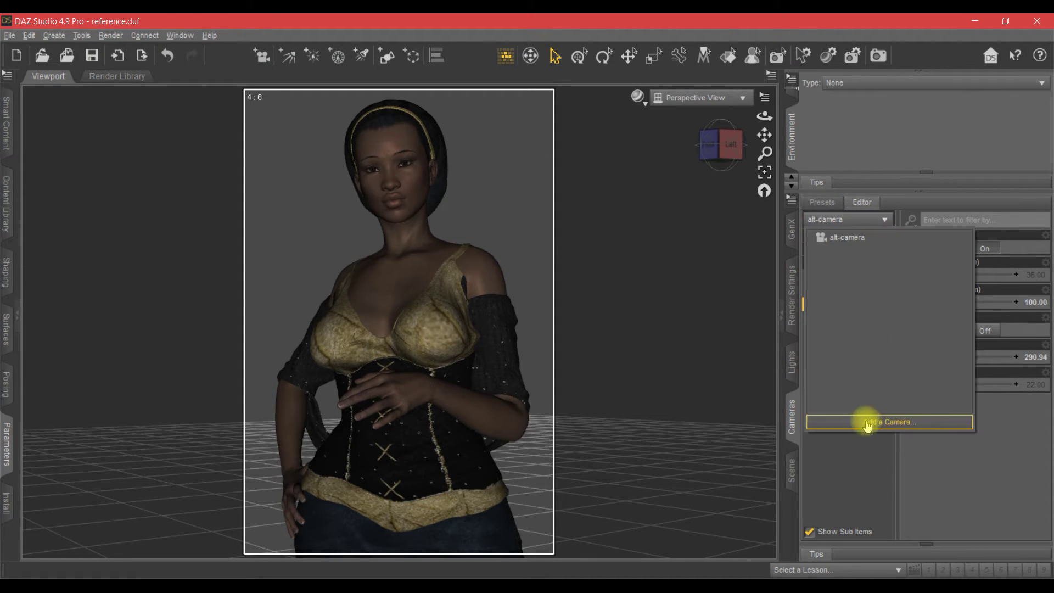
Add Camera 1 copying the active close-up view and accept it.
{"action": "left_click", "coordinate": [889, 422]}
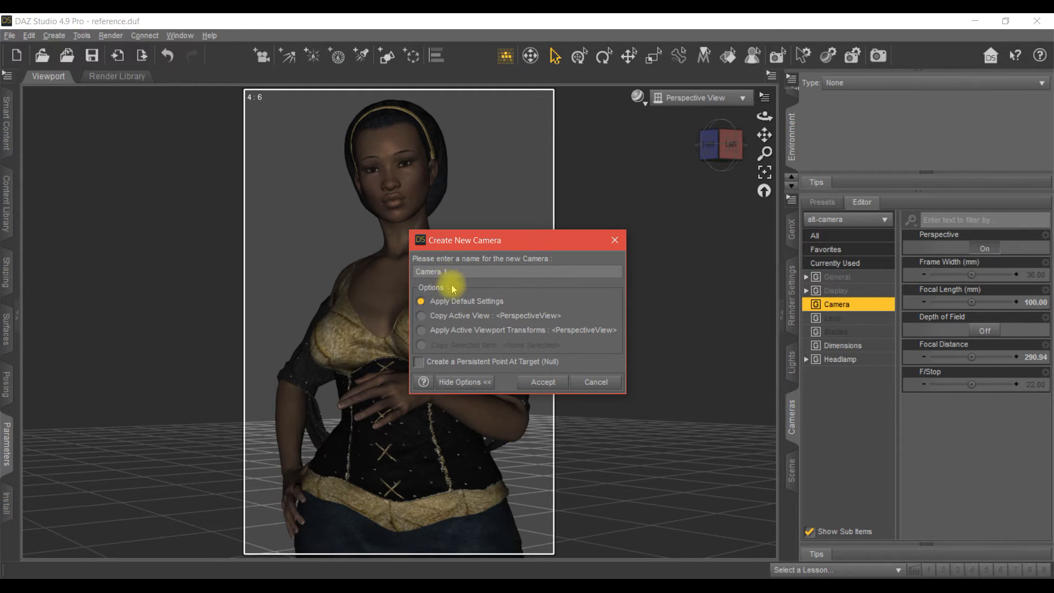
{"action": "left_click", "coordinate": [542, 382]}
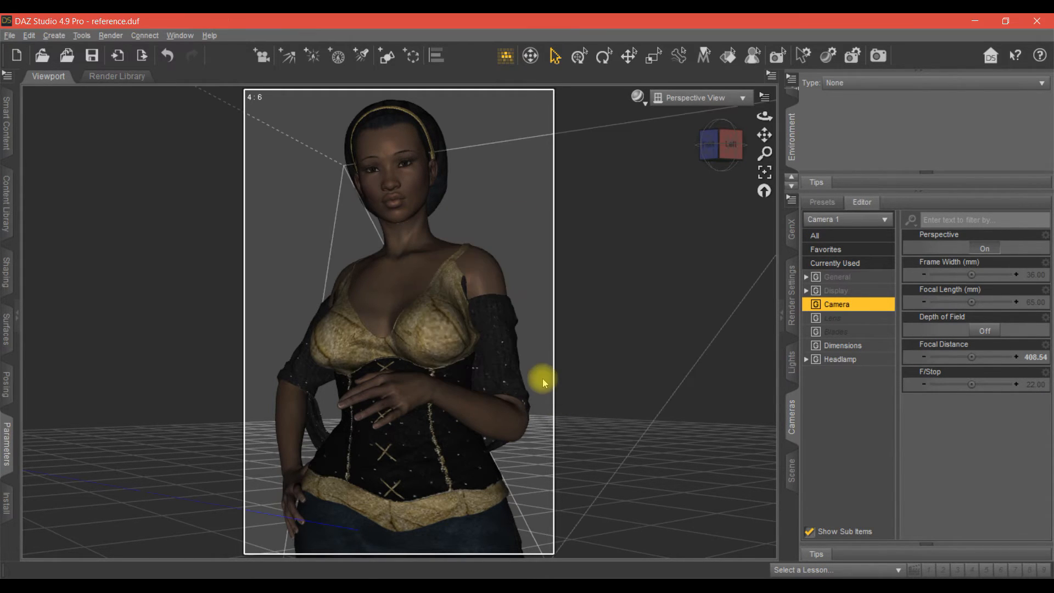
{"action": "mouse_move", "coordinate": [746, 99]}
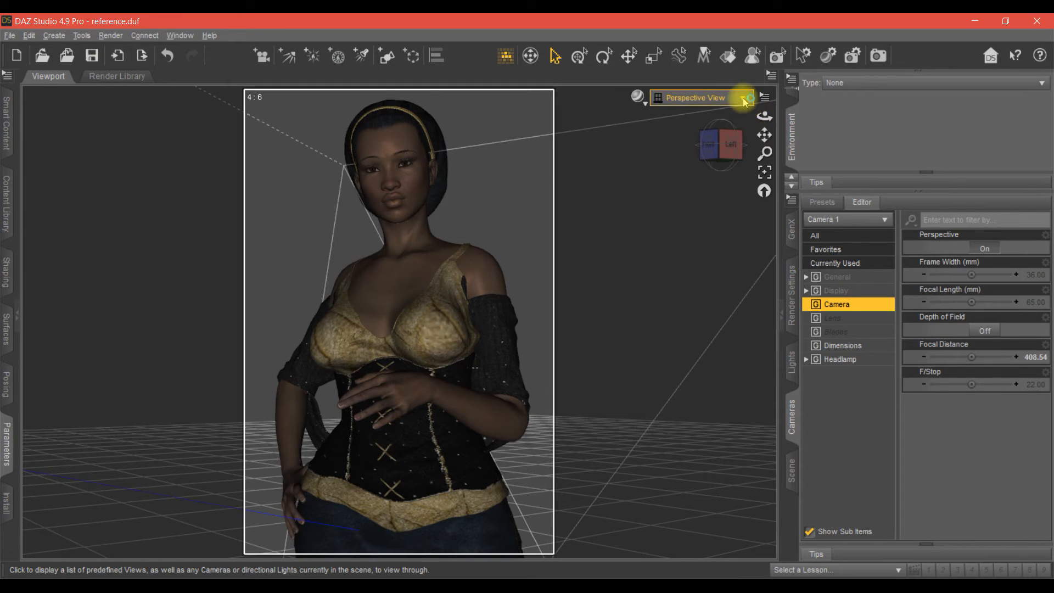
Return the viewport from Camera 1 to Perspective View and show the Scene node list.
{"action": "left_click", "coordinate": [746, 99]}
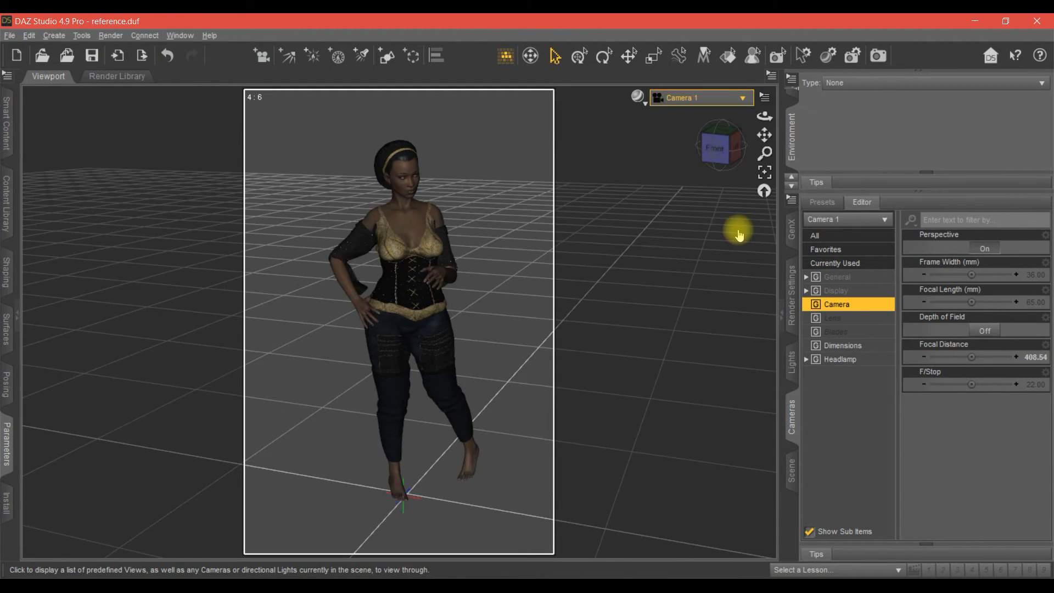
{"action": "mouse_move", "coordinate": [650, 179]}
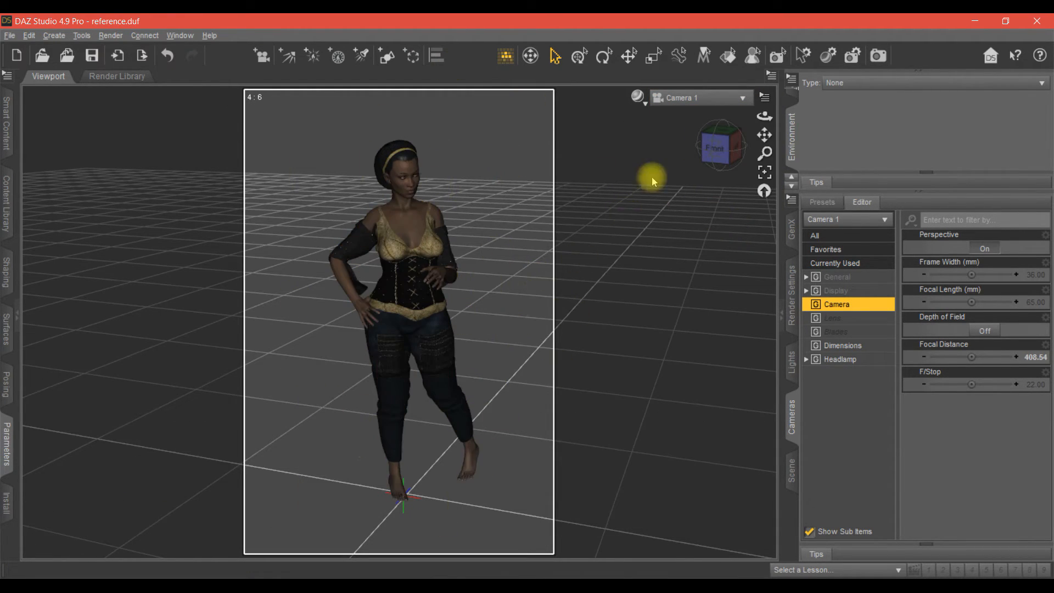
{"action": "mouse_move", "coordinate": [518, 190]}
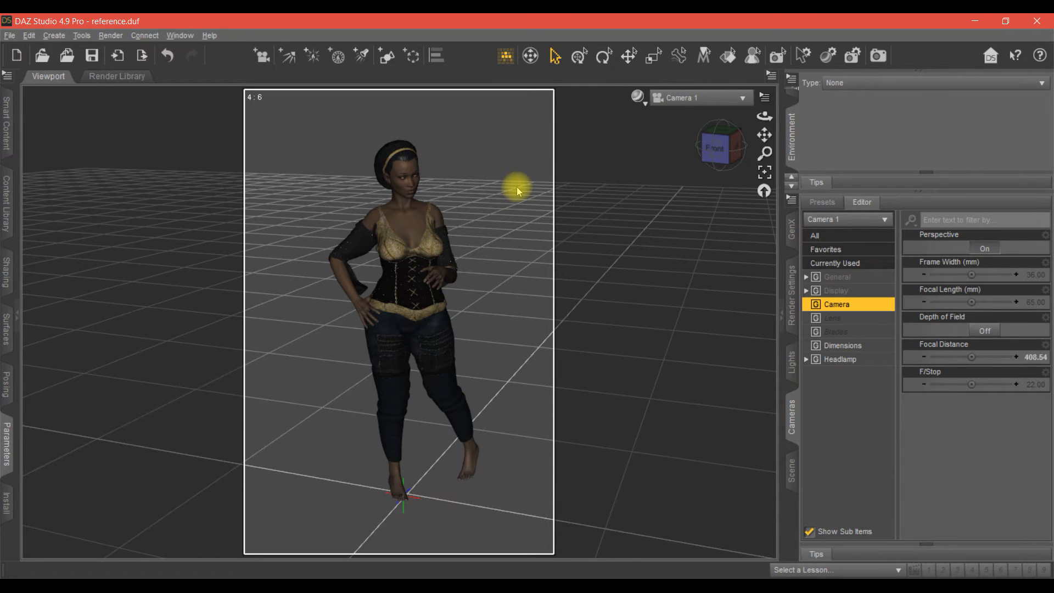
{"action": "left_click", "coordinate": [742, 98]}
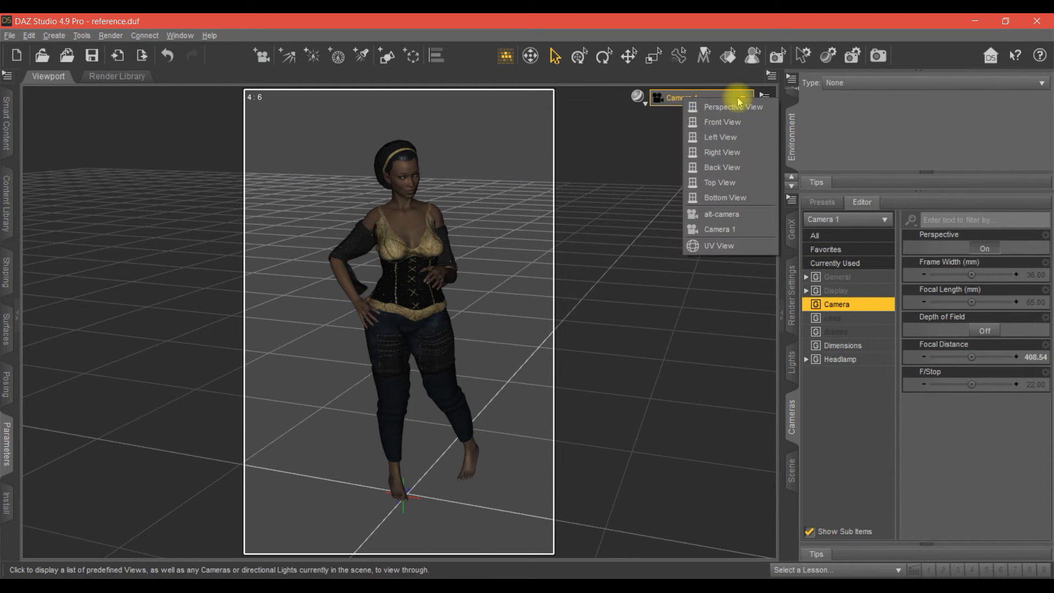
{"action": "left_click", "coordinate": [732, 106]}
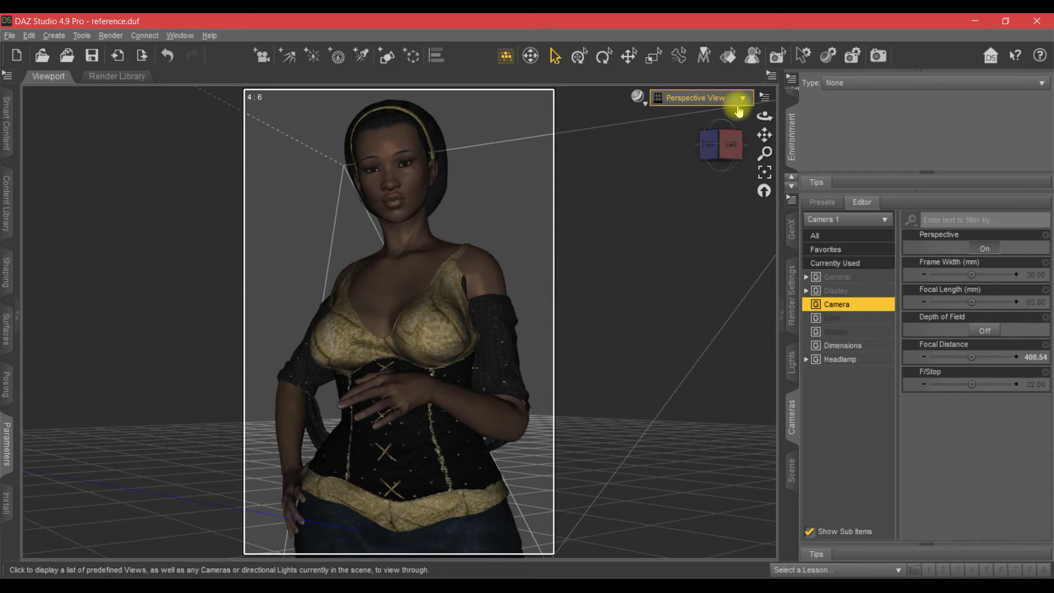
{"action": "mouse_move", "coordinate": [776, 463]}
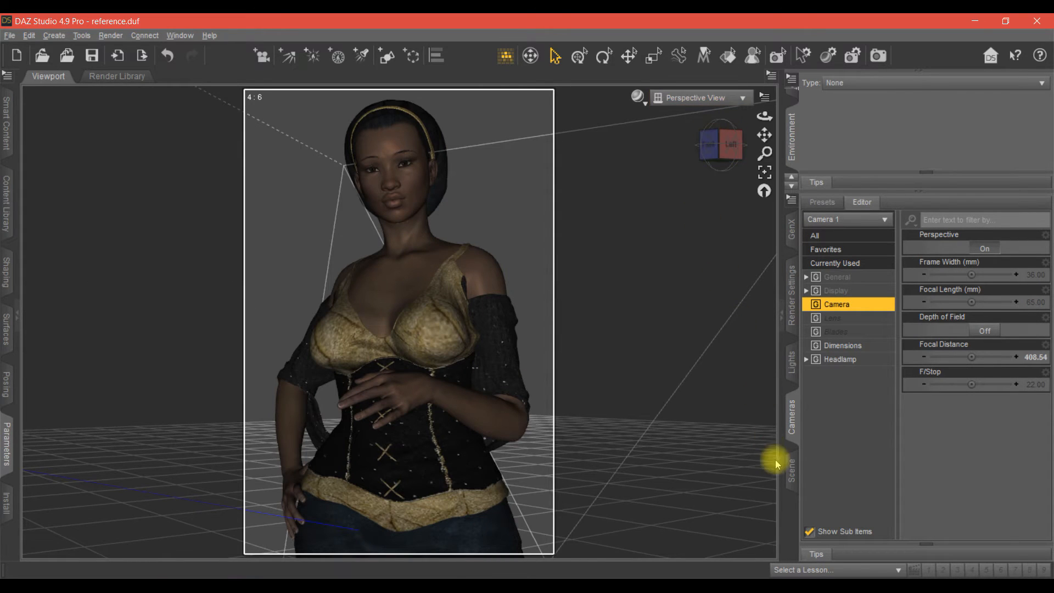
{"action": "left_click", "coordinate": [792, 462]}
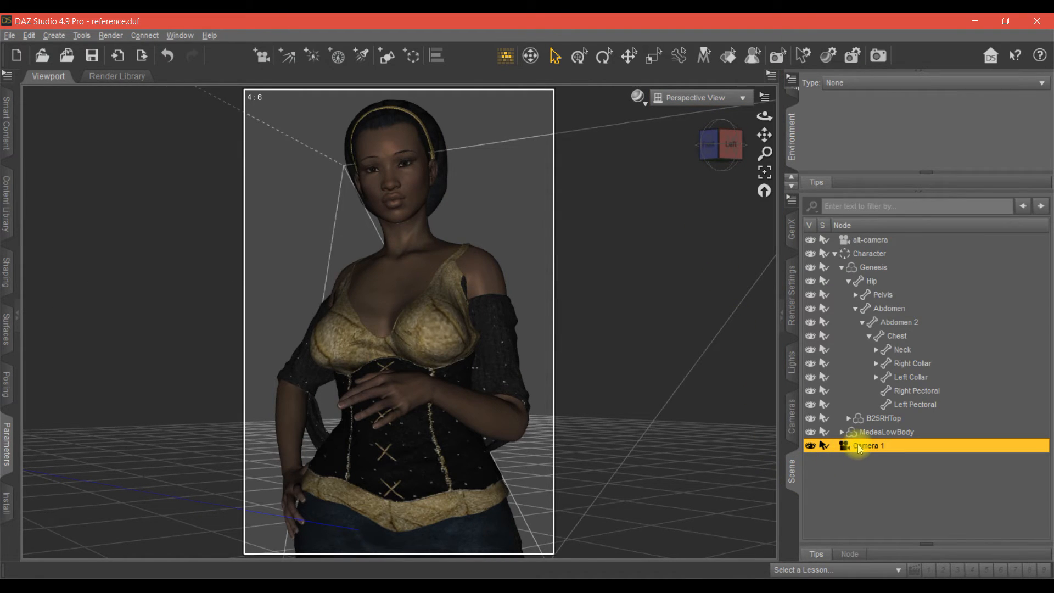
{"action": "mouse_move", "coordinate": [861, 463]}
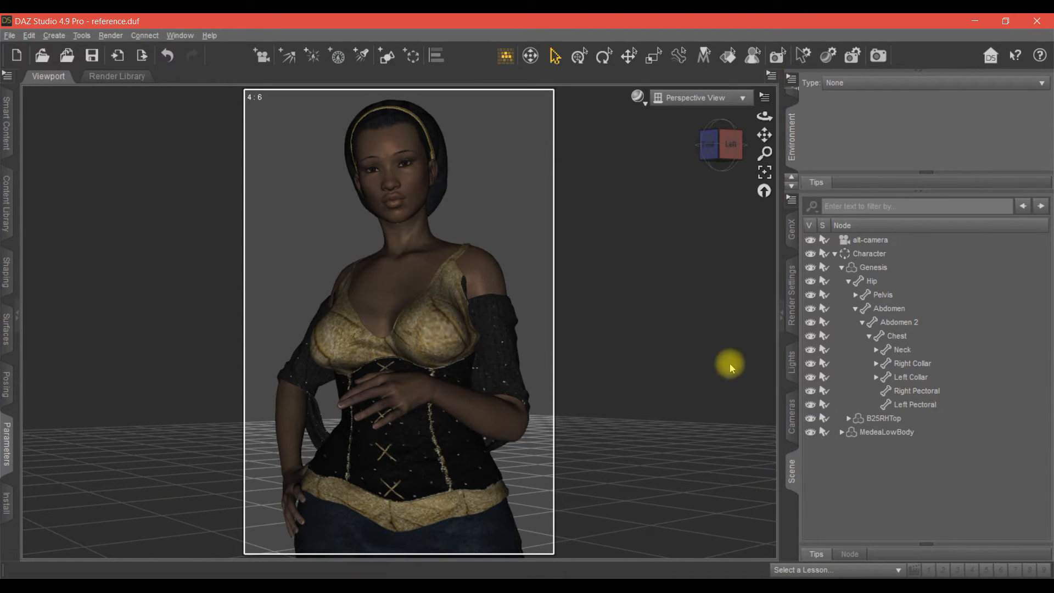
{"action": "mouse_move", "coordinate": [292, 243]}
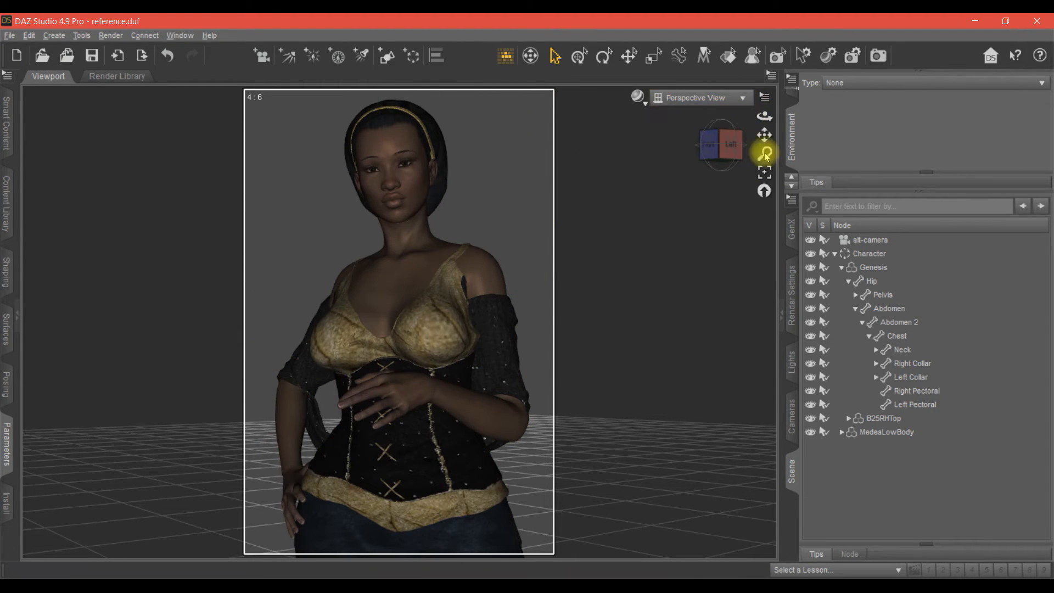
From the Cameras pane's camera list, start Add a Camera, proposing Camera 1.
{"action": "left_click", "coordinate": [791, 422]}
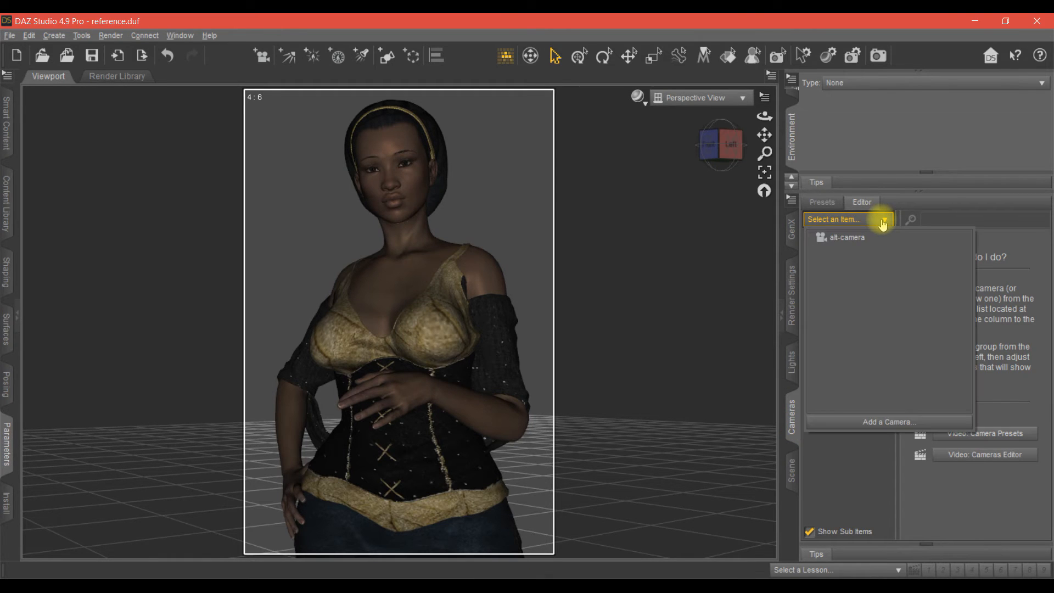
{"action": "left_click", "coordinate": [846, 219]}
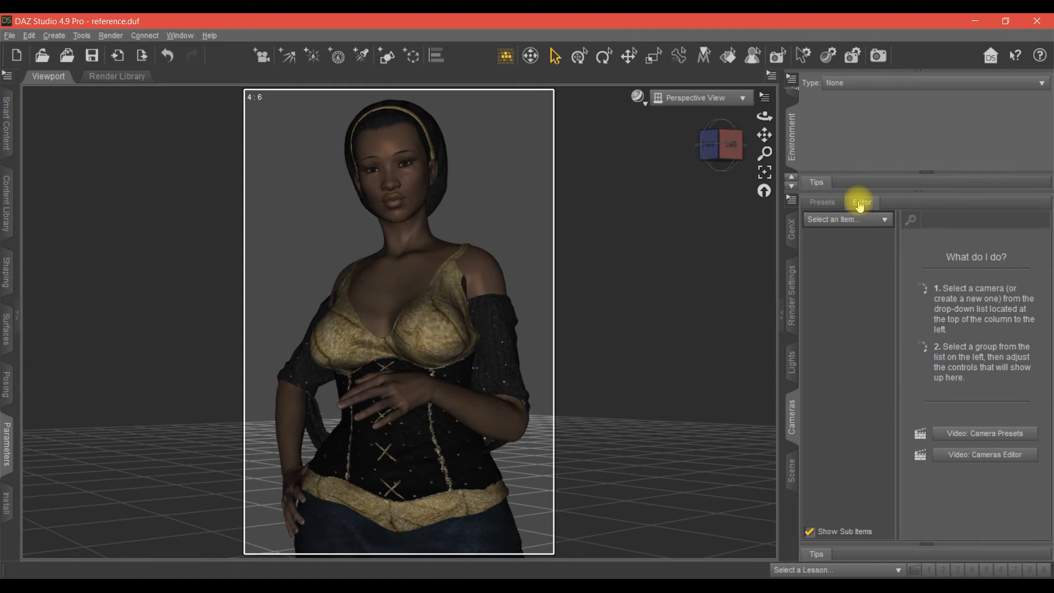
{"action": "mouse_move", "coordinate": [788, 430]}
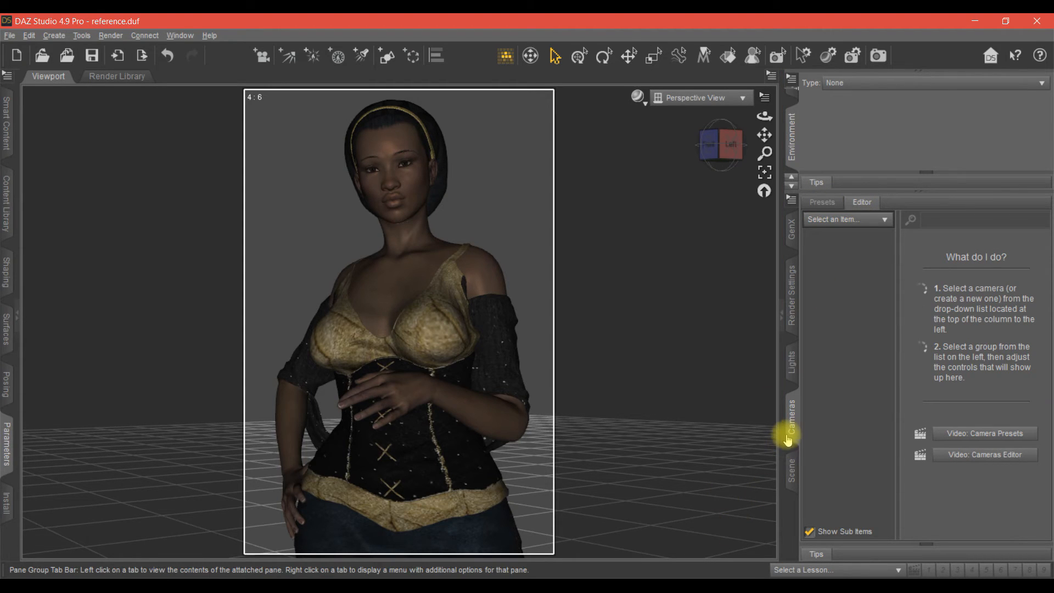
{"action": "mouse_move", "coordinate": [847, 219]}
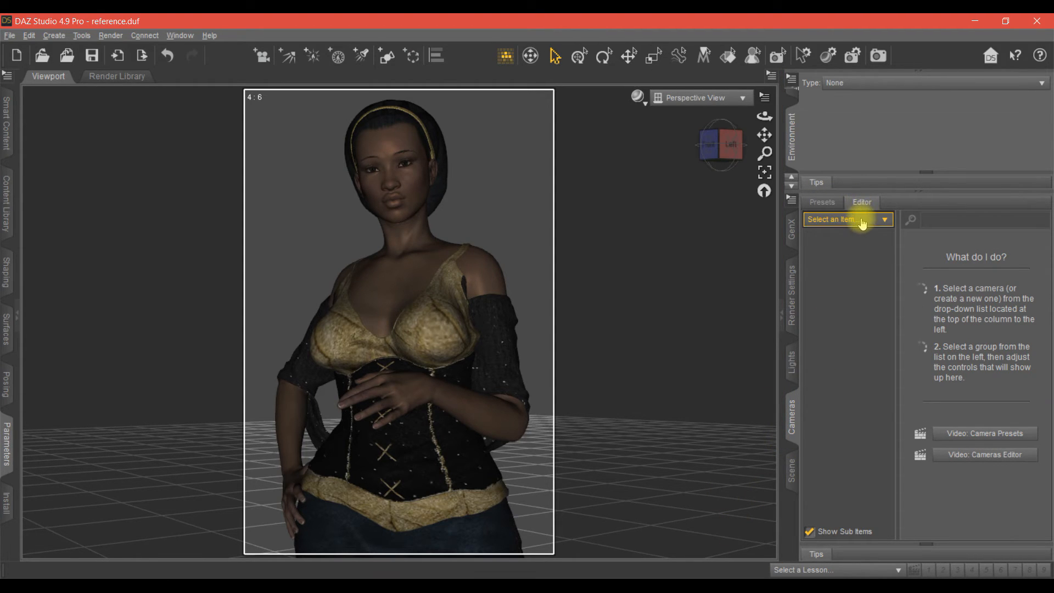
{"action": "left_click", "coordinate": [845, 219]}
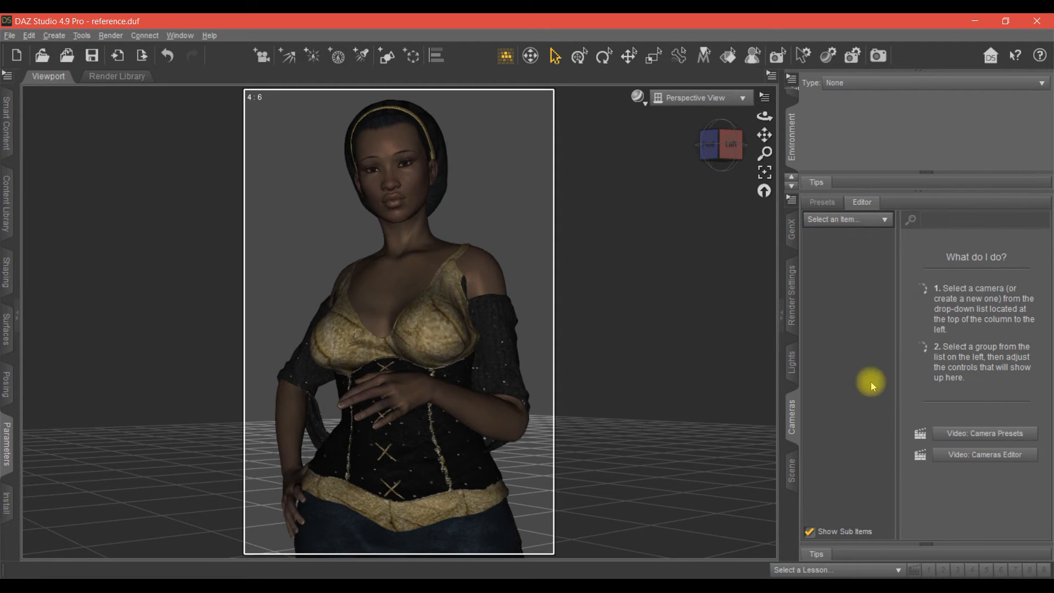
{"action": "left_click", "coordinate": [846, 219]}
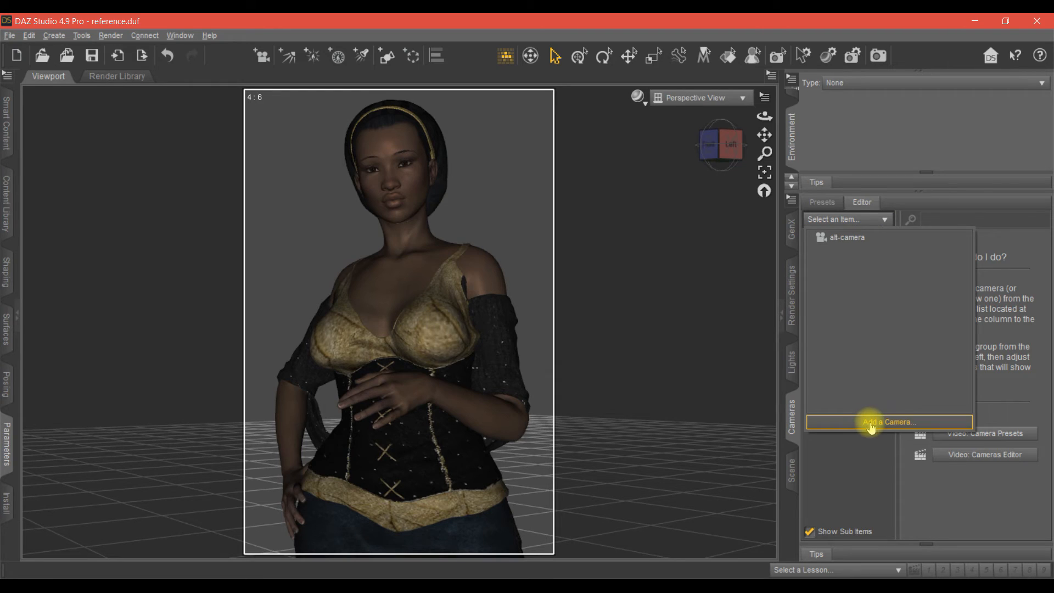
{"action": "left_click", "coordinate": [887, 422]}
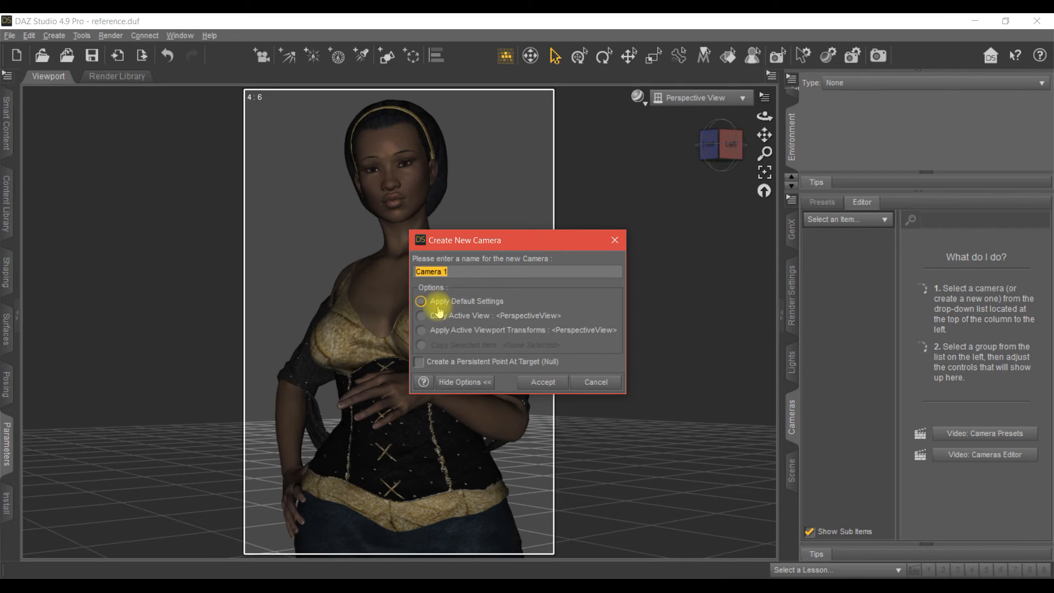
Create Camera 1 with Copy Active View: <PerspectiveView> and accept.
{"action": "left_click", "coordinate": [419, 301]}
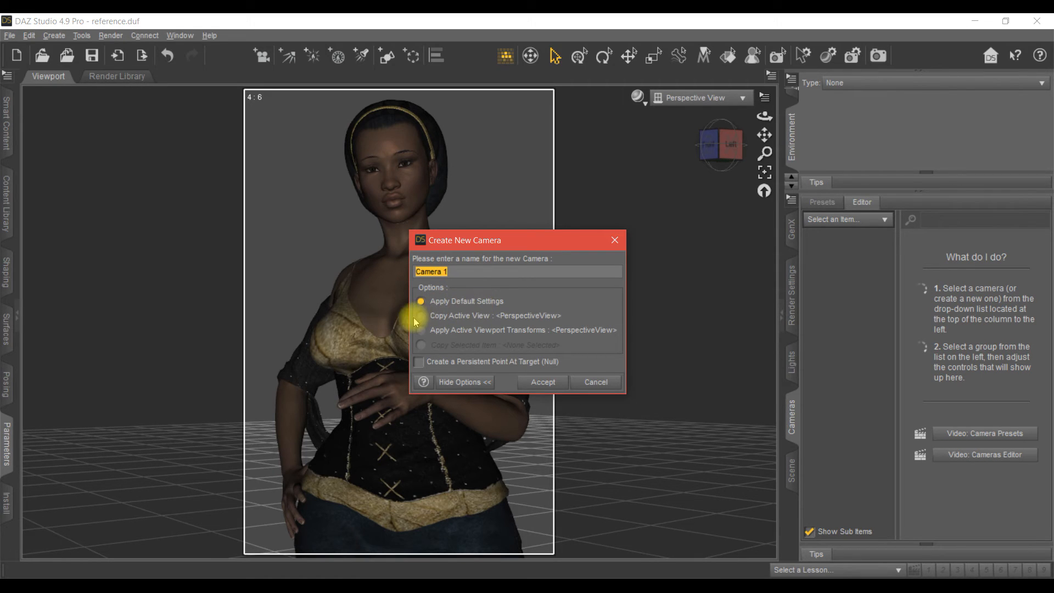
{"action": "left_click", "coordinate": [421, 314]}
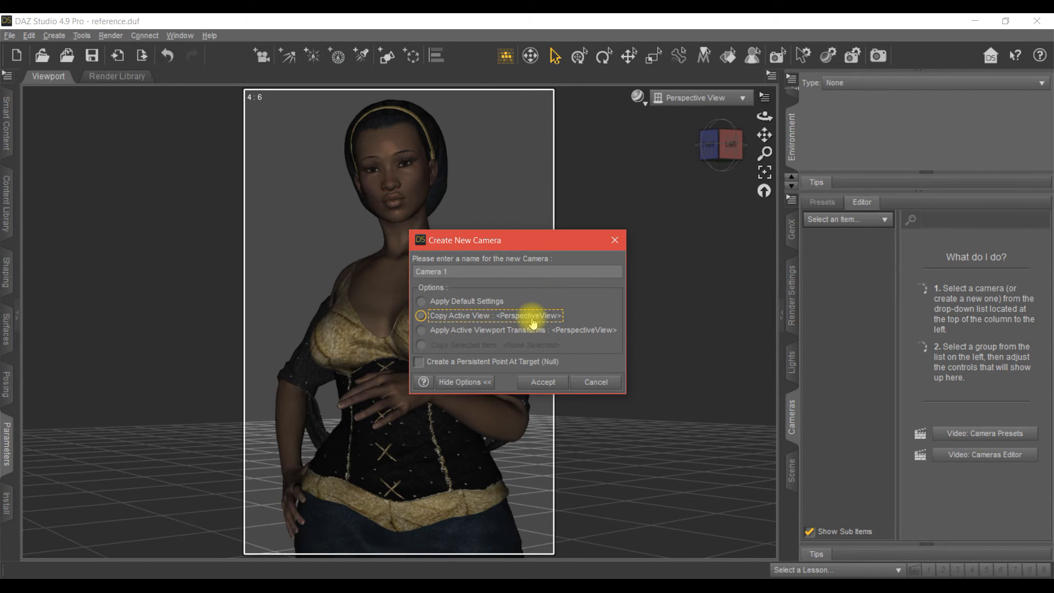
{"action": "mouse_move", "coordinate": [470, 315]}
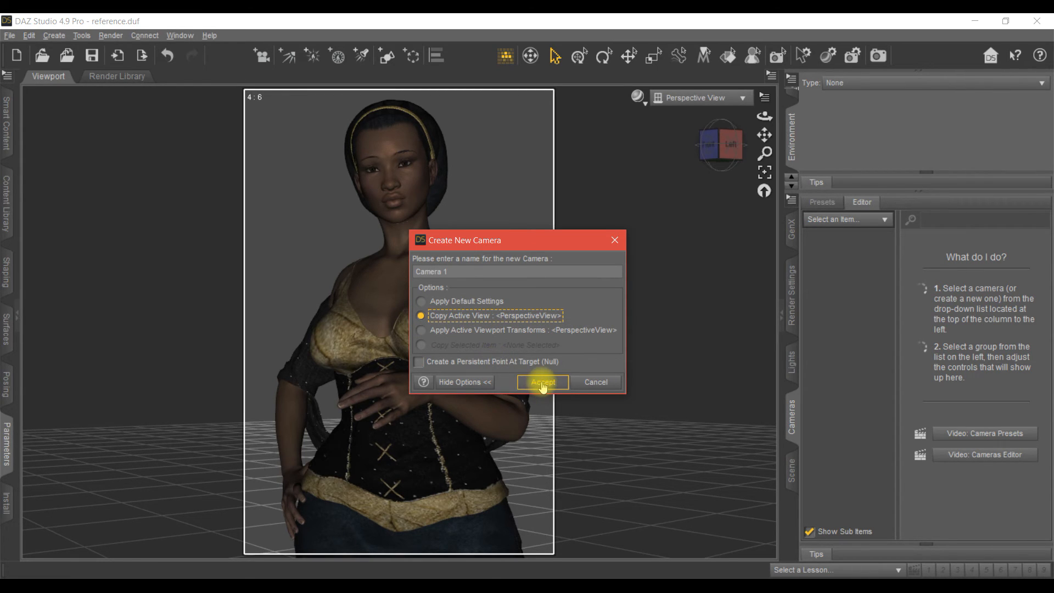
{"action": "left_click", "coordinate": [542, 382]}
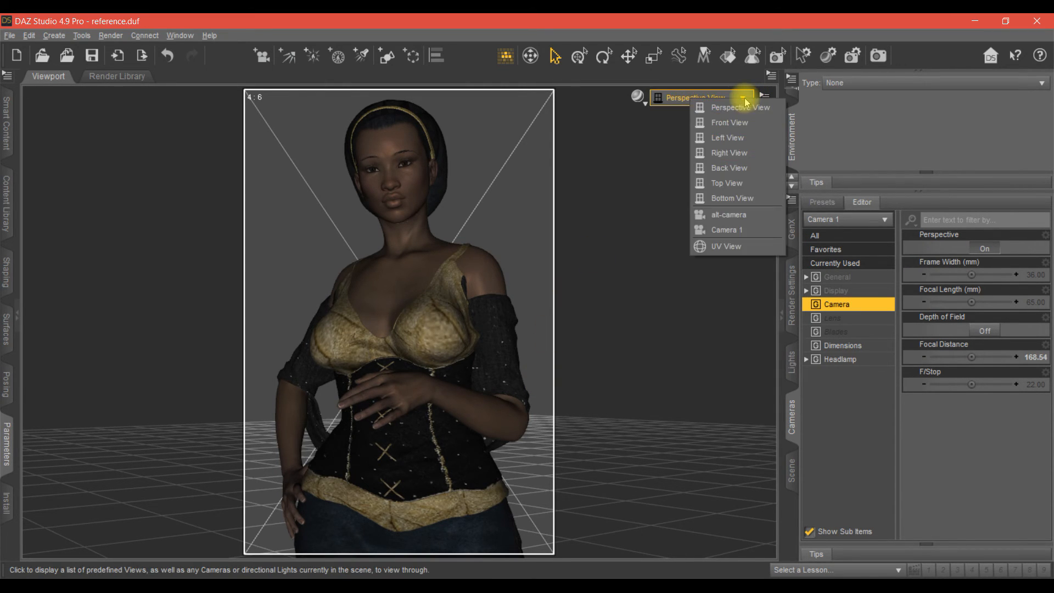
{"action": "mouse_move", "coordinate": [739, 108]}
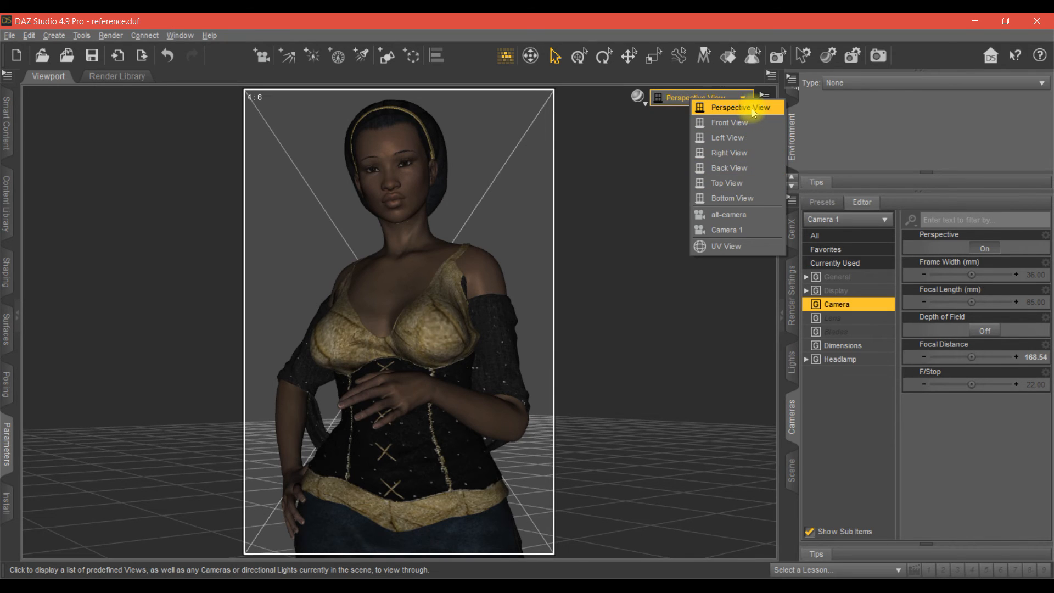
{"action": "mouse_move", "coordinate": [725, 230]}
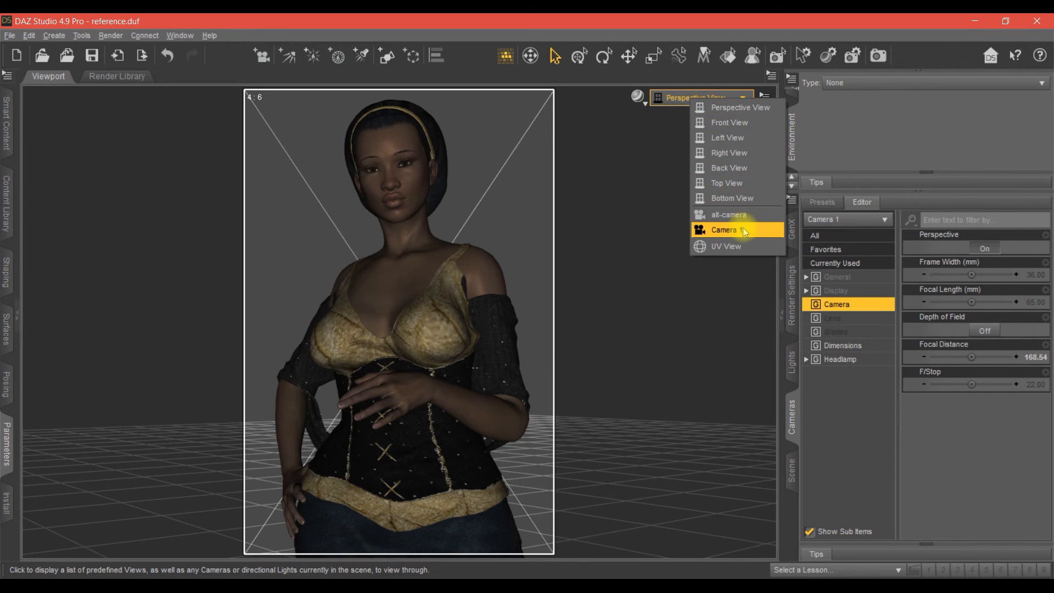
Switch the viewport's view dropdown to Camera 1.
{"action": "left_click", "coordinate": [724, 230]}
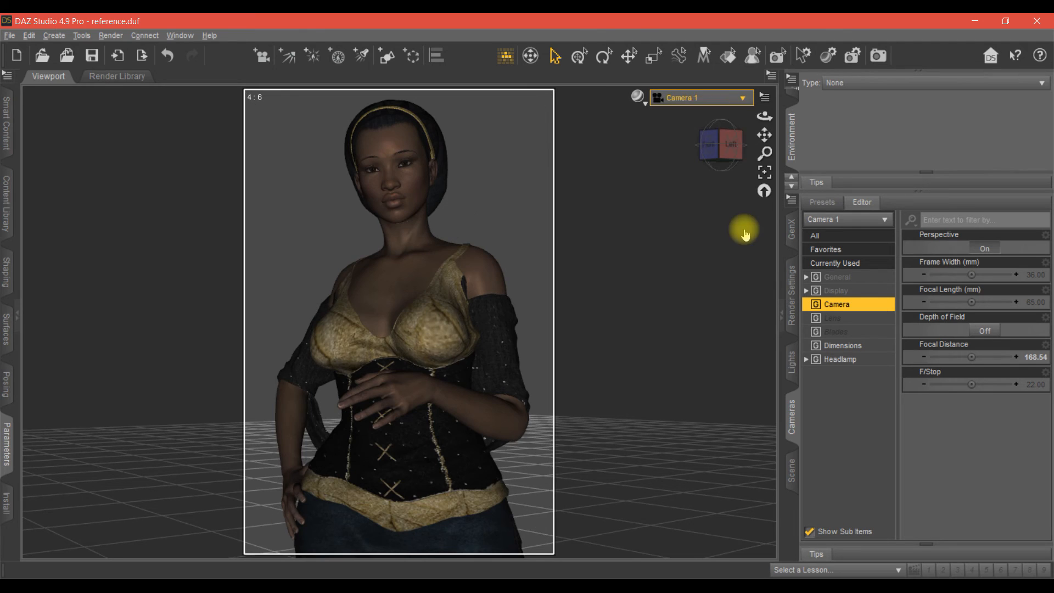
{"action": "mouse_move", "coordinate": [647, 251]}
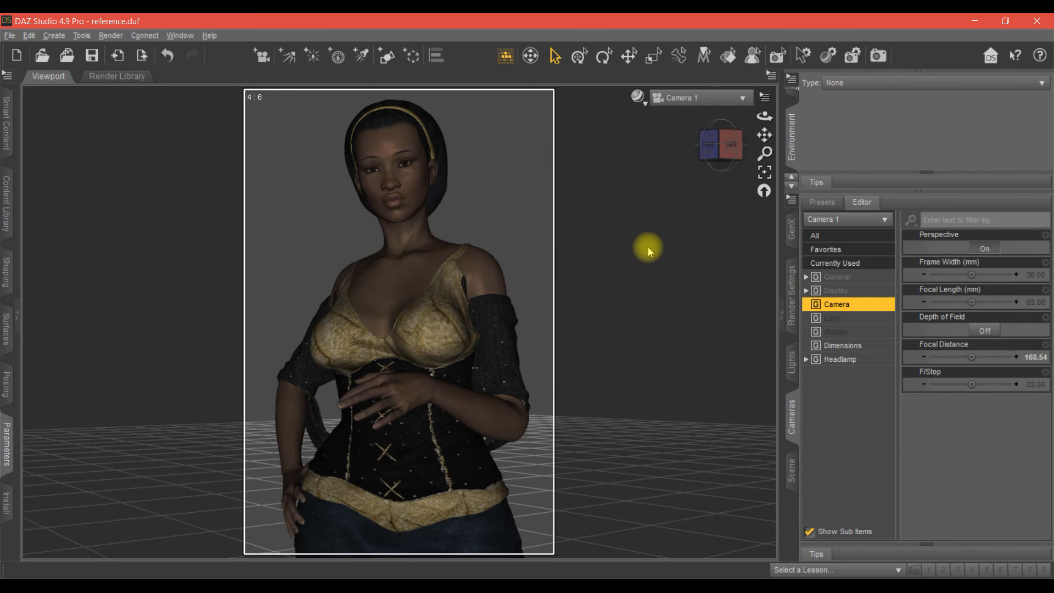
{"action": "mouse_move", "coordinate": [670, 213]}
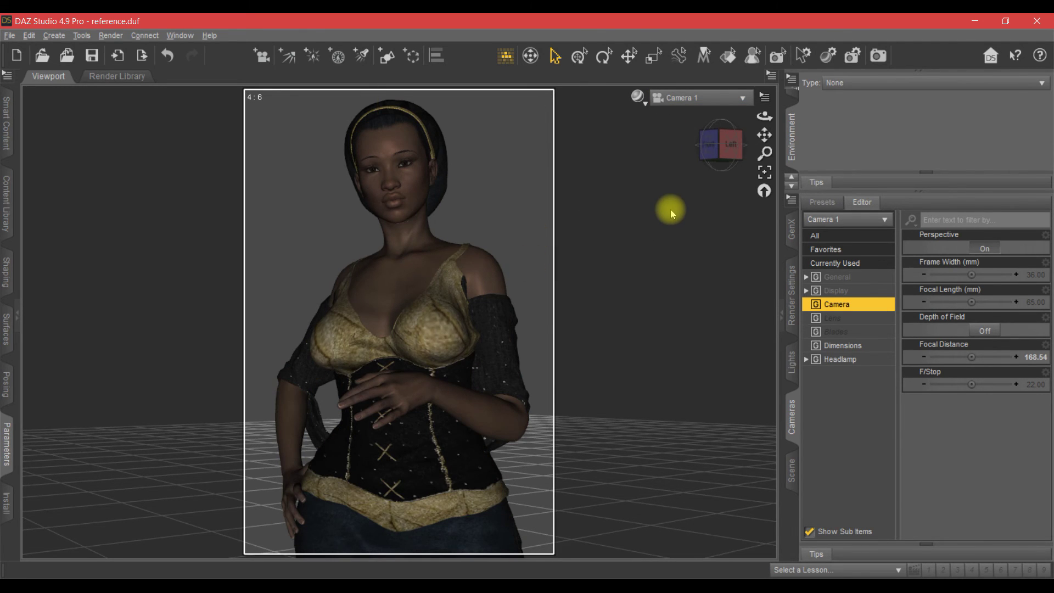